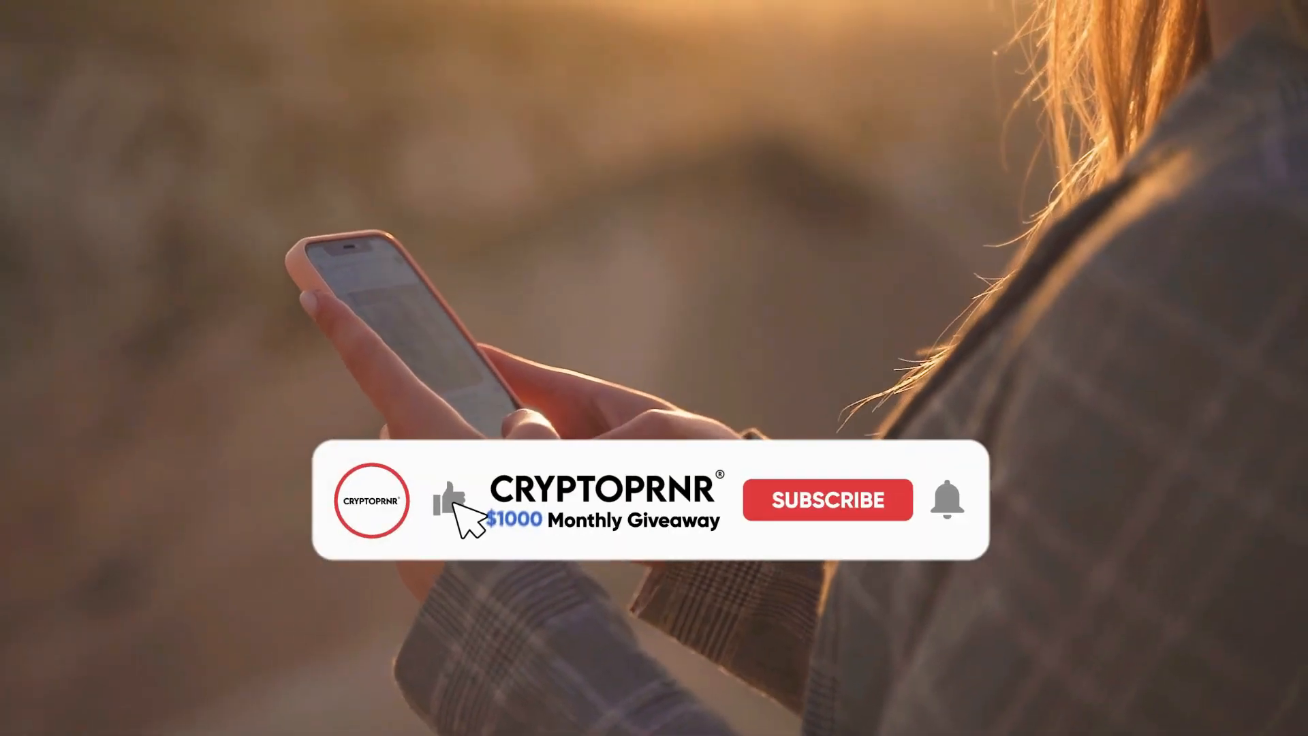
click(825, 500)
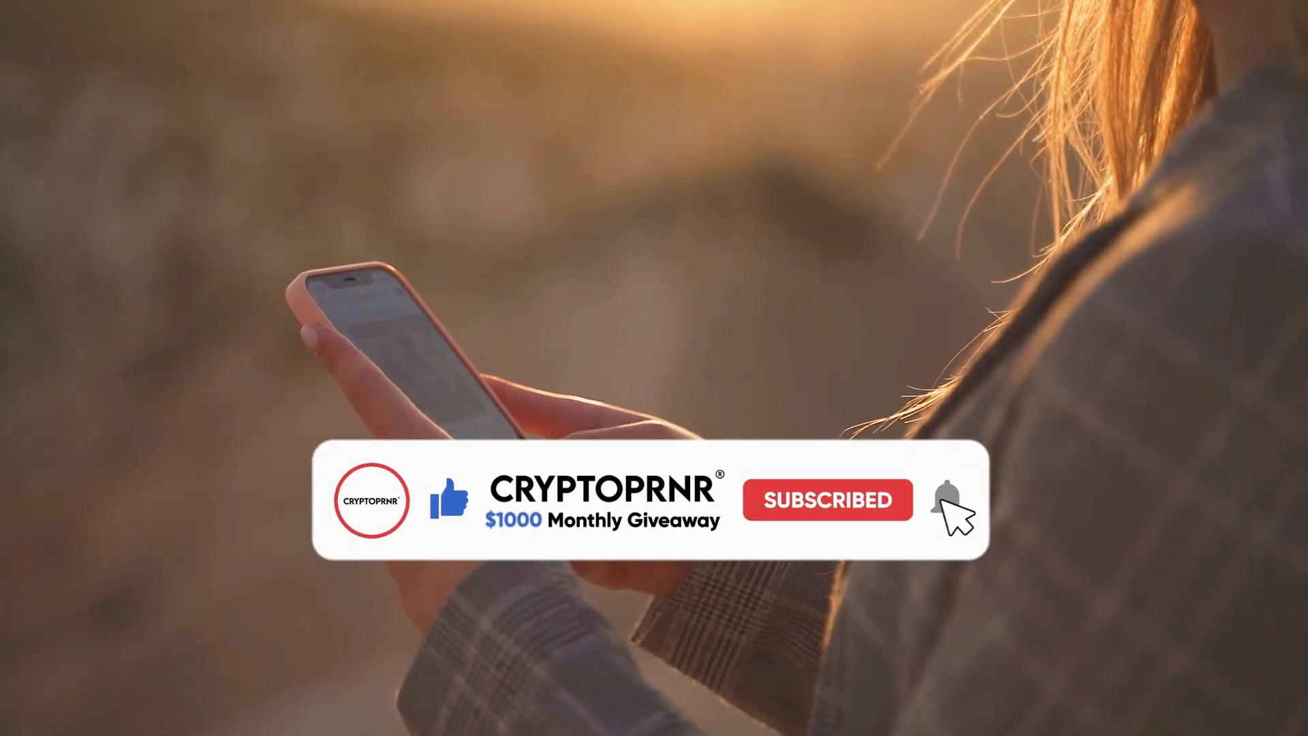